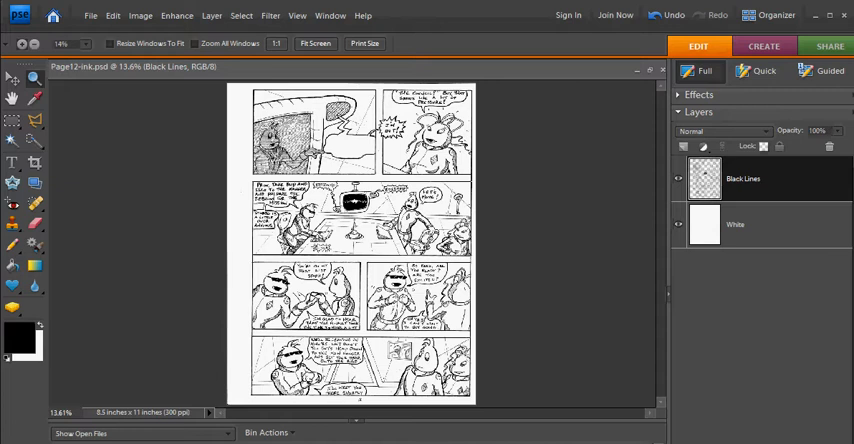
# - Zoom into the middle panels and bring up the TexComicPanel.psd single-panel document
pyautogui.moveTo(243, 175); pyautogui.dragTo(477, 343)
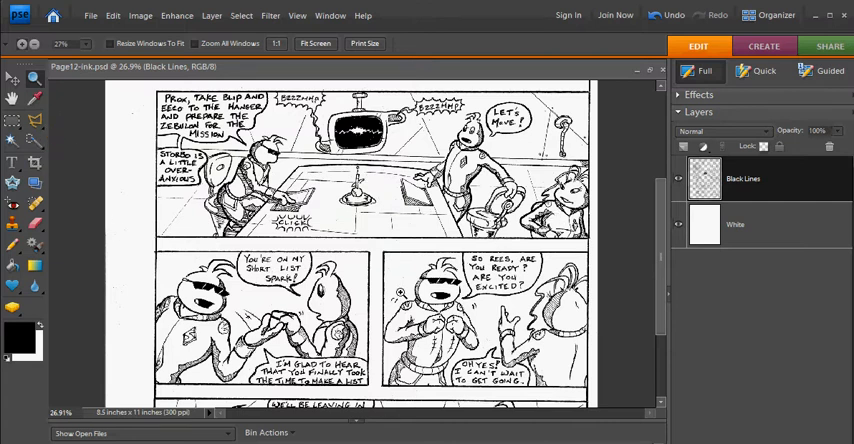
pyautogui.scroll(-3)
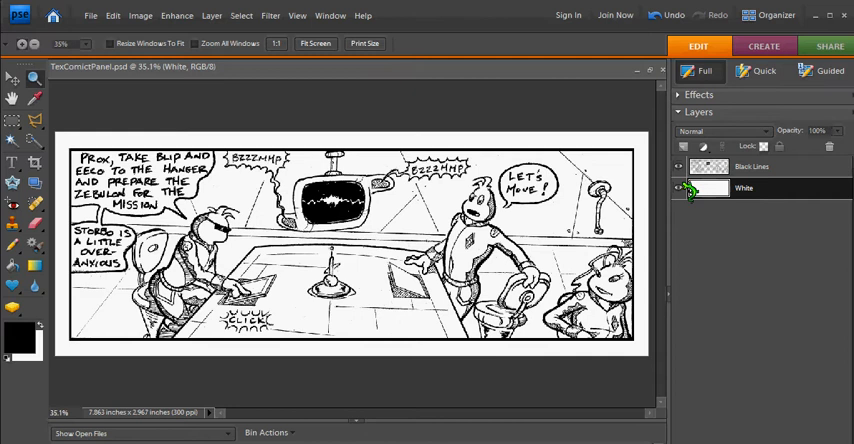
# - Add a new layer above Black Lines and name it 'White Cover'
pyautogui.click(751, 166)
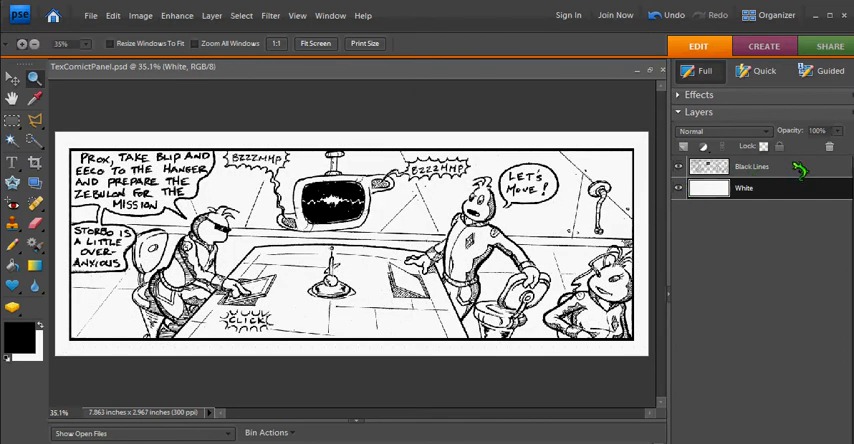
pyautogui.click(751, 166)
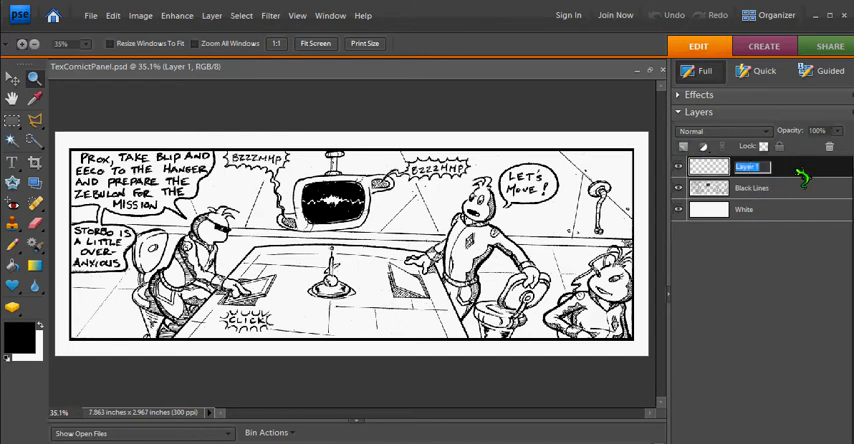
pyautogui.write('White Cov')
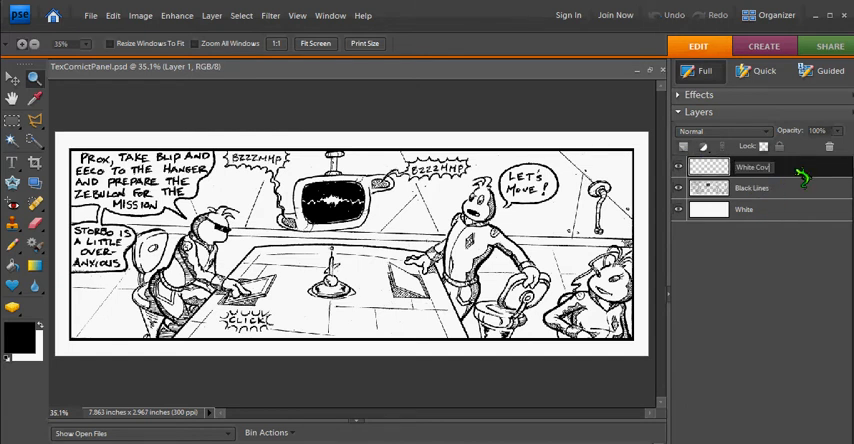
pyautogui.doubleClick(753, 166)
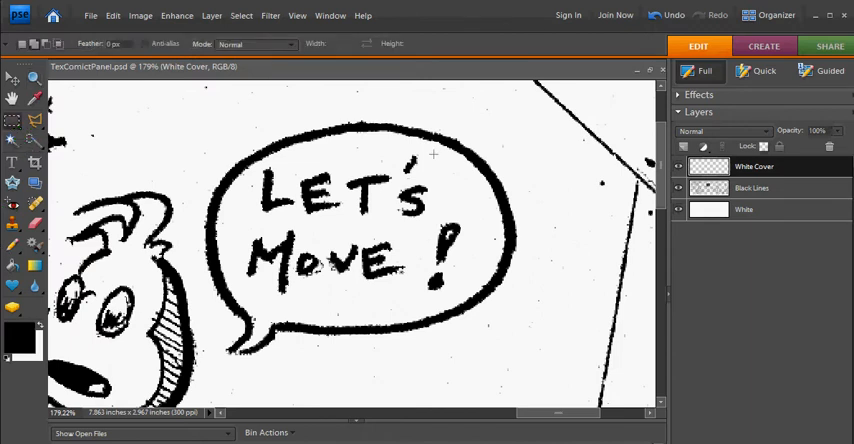
# - Draw a rectangular marquee around the hand-lettered 'Let's Move!' words
pyautogui.moveTo(303, 158); pyautogui.dragTo(434, 299)
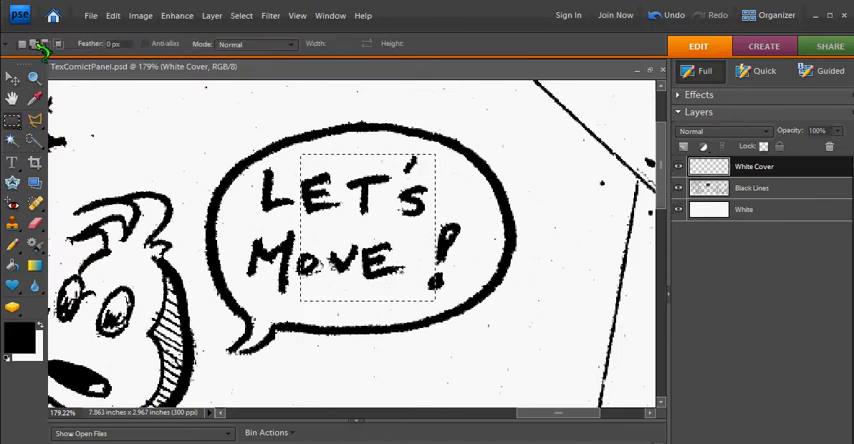
pyautogui.moveTo(42, 47)
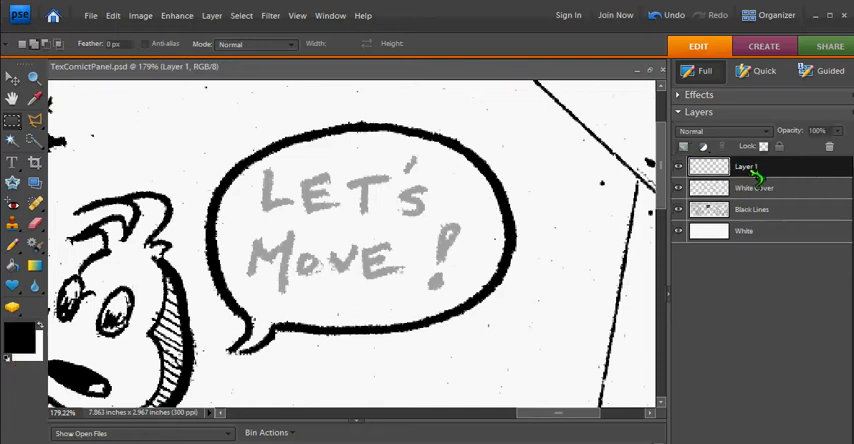
pyautogui.moveTo(790, 178)
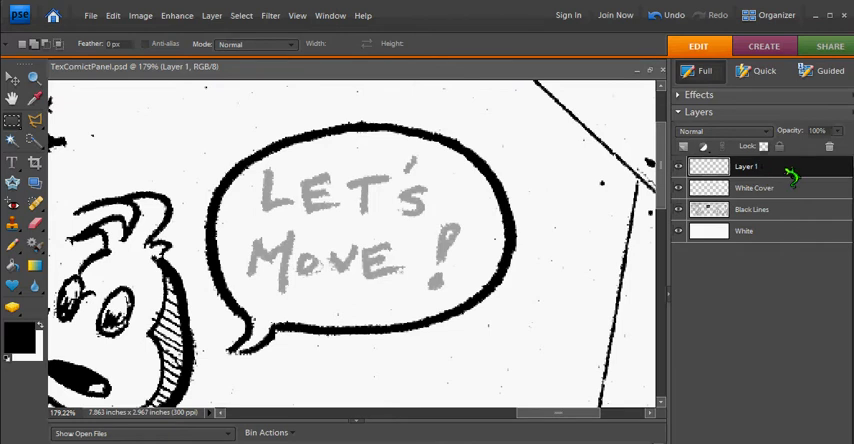
pyautogui.moveTo(612, 205)
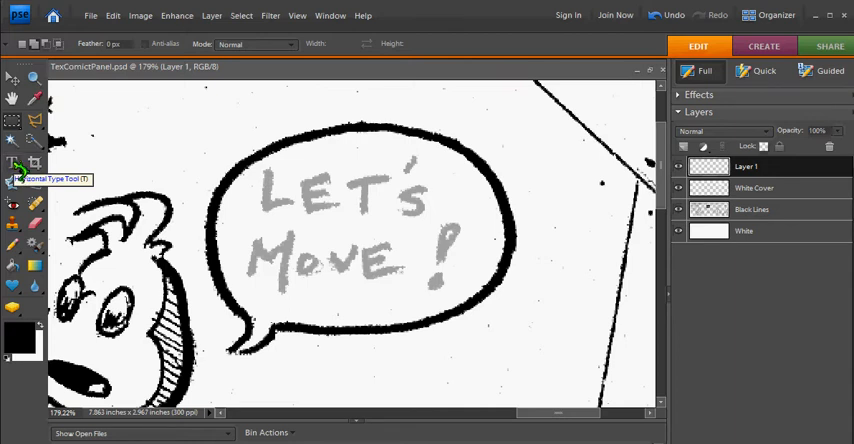
# - Set the Horizontal Type Tool to Comic Sans MS, 12 pt, centred text
pyautogui.click(13, 164)
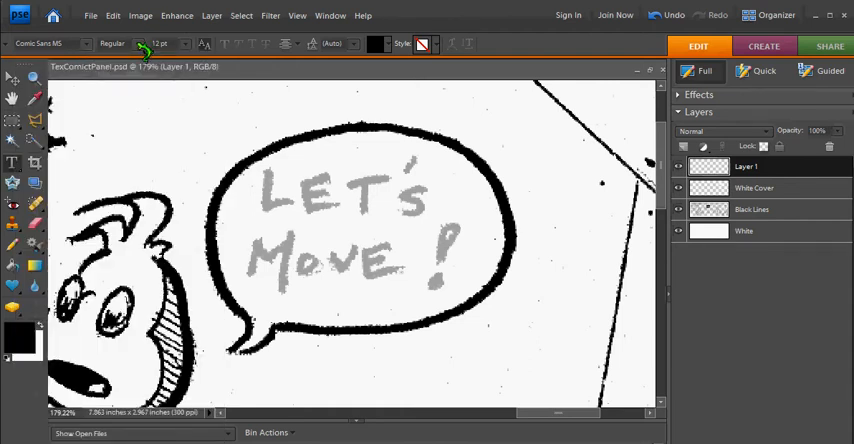
pyautogui.moveTo(190, 52)
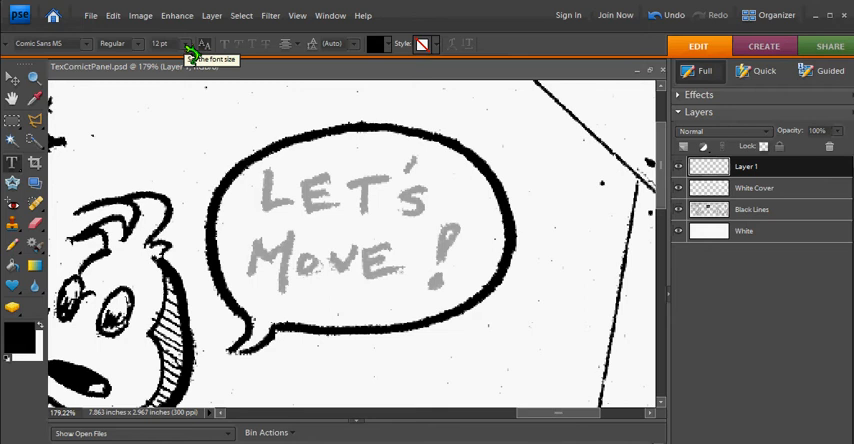
pyautogui.click(170, 43)
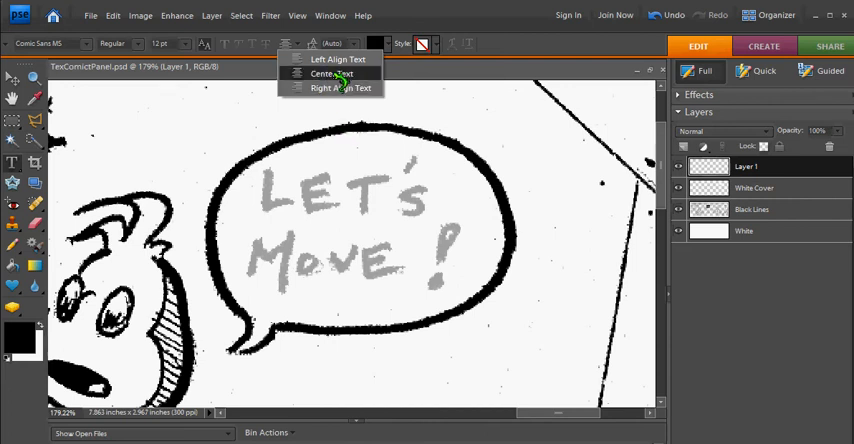
pyautogui.click(331, 74)
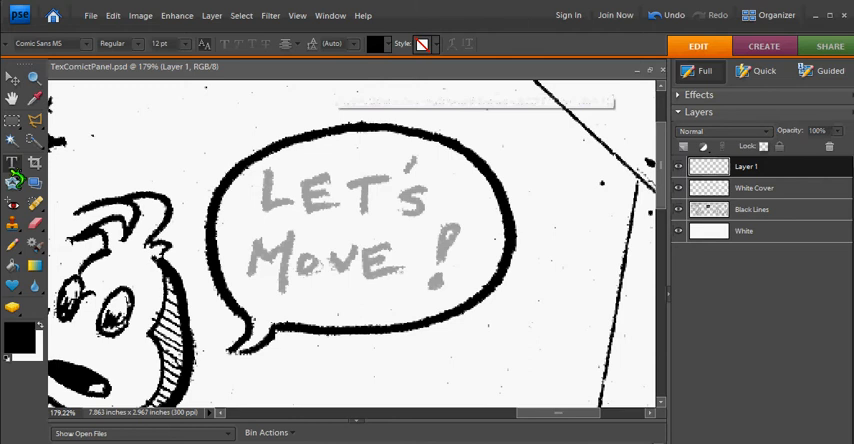
pyautogui.click(14, 163)
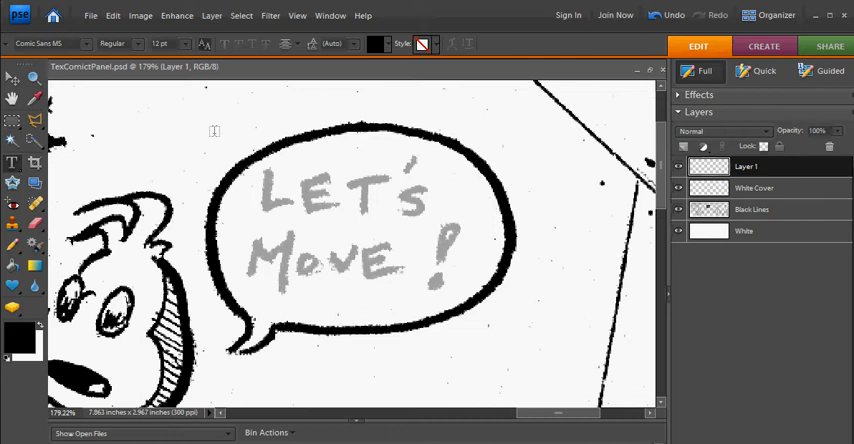
# - Draw a text box over the speech balloon and type 'Let's Move!'
pyautogui.moveTo(214, 132); pyautogui.dragTo(527, 329)
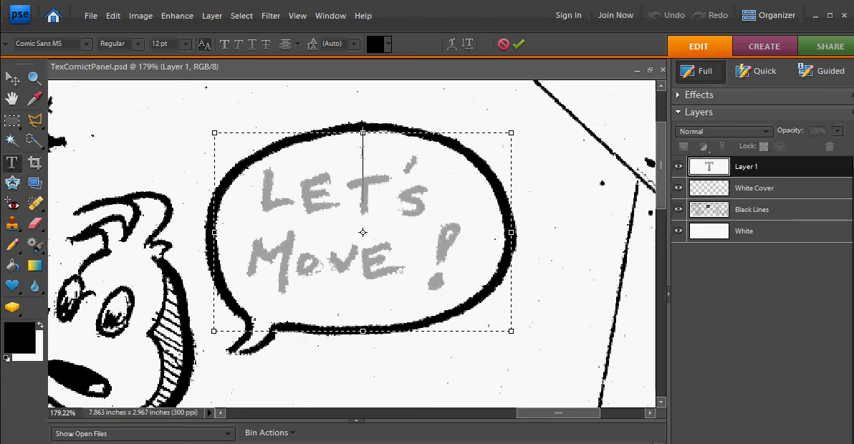
pyautogui.moveTo(468, 245)
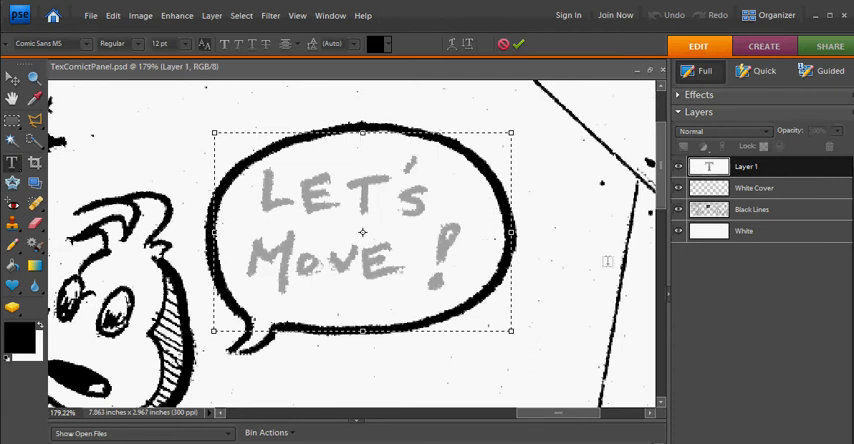
pyautogui.write("Let's")
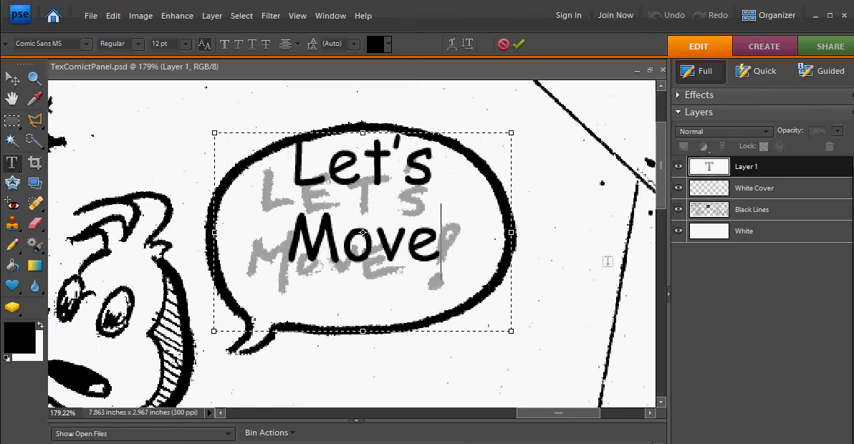
pyautogui.write('!')
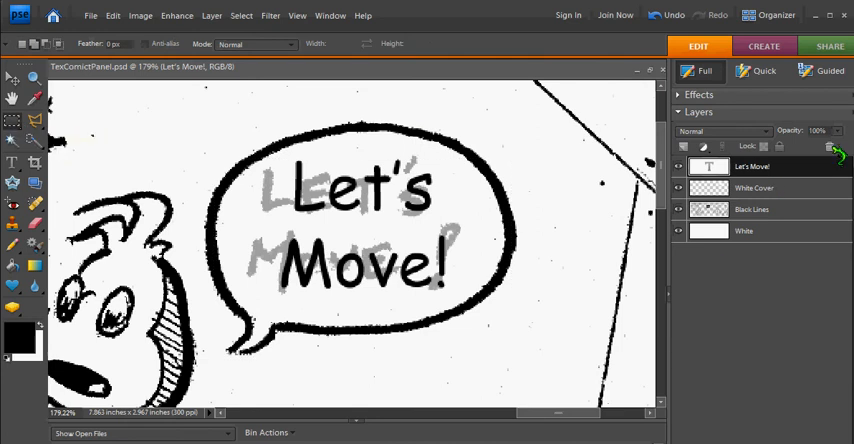
# - Set White Cover to 100% opacity and fit the panel on screen
pyautogui.click(754, 187)
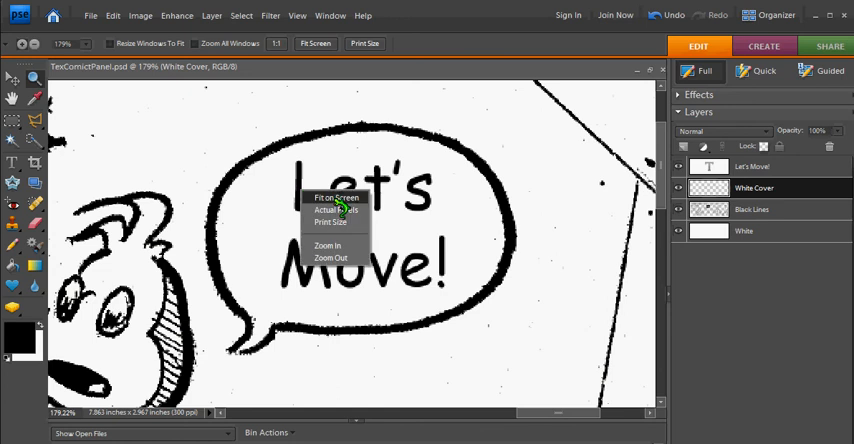
pyautogui.click(335, 197)
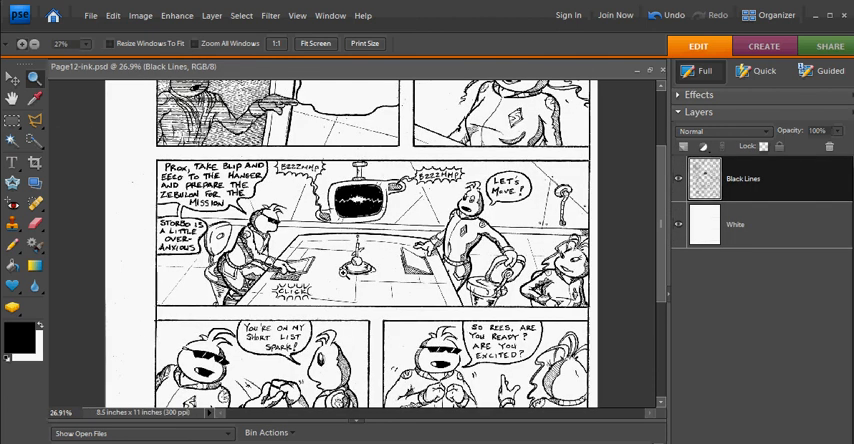
# - Scroll down through the Page12-ink comic page
pyautogui.scroll(-3)
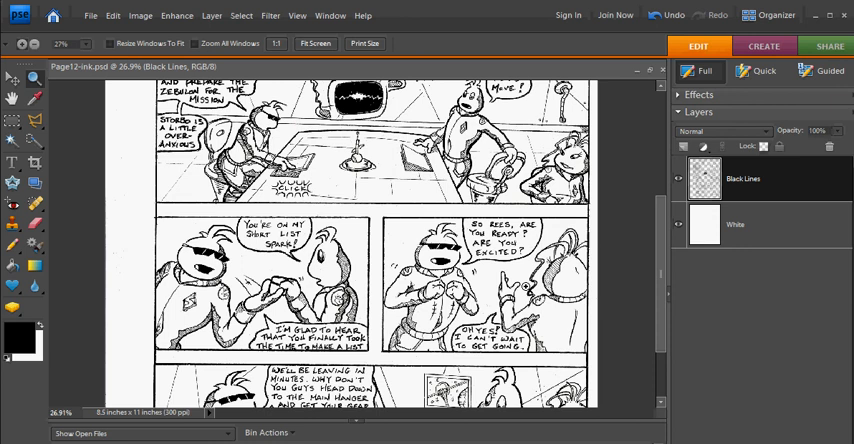
pyautogui.scroll(-3)
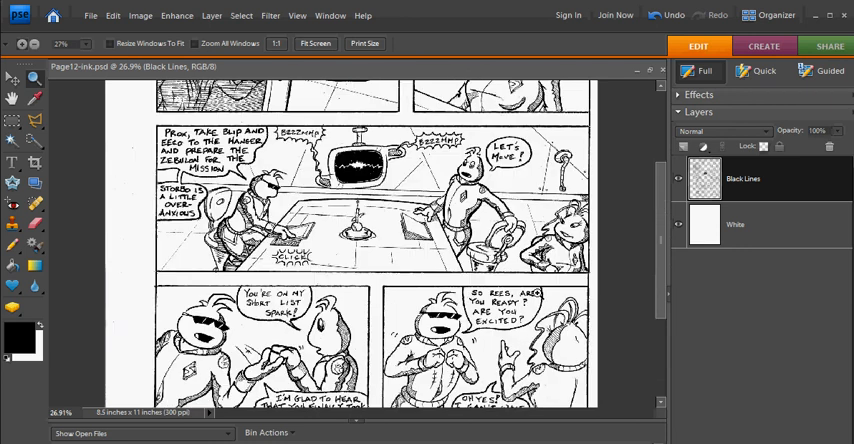
pyautogui.scroll(-3)
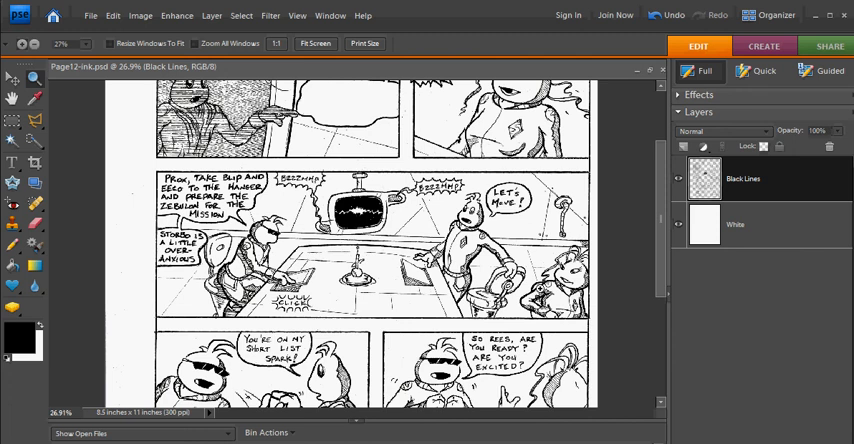
pyautogui.scroll(-3)
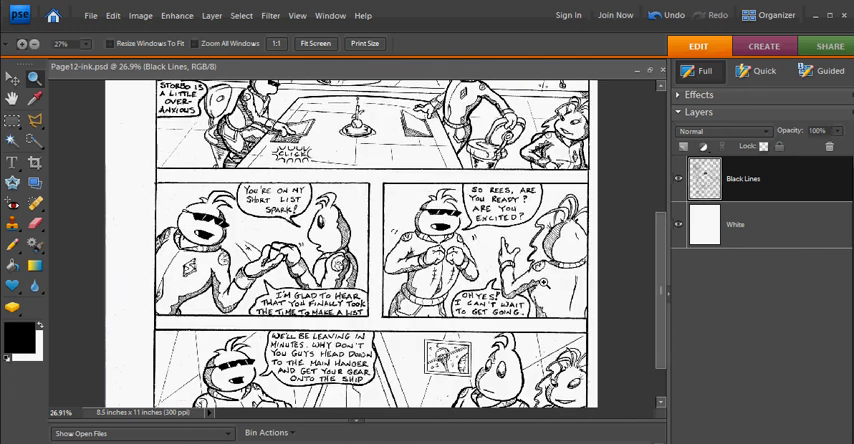
pyautogui.scroll(-3)
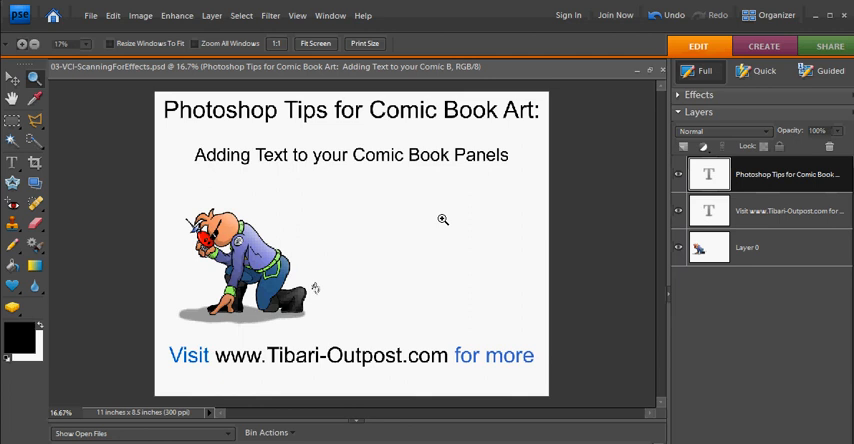
pyautogui.moveTo(456, 219)
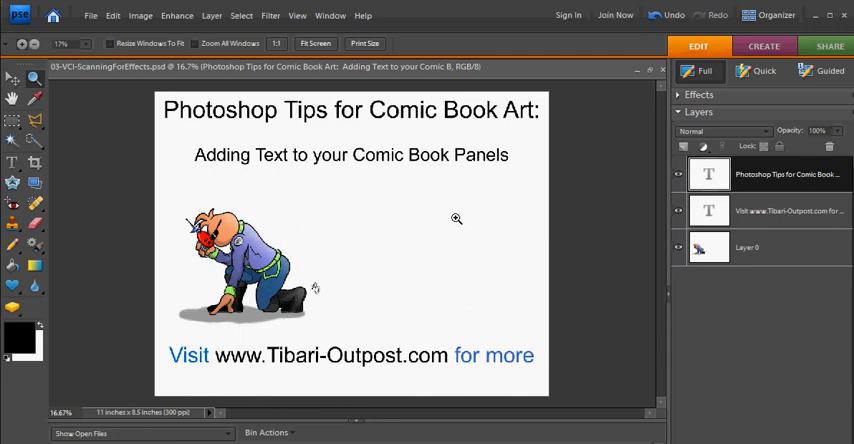